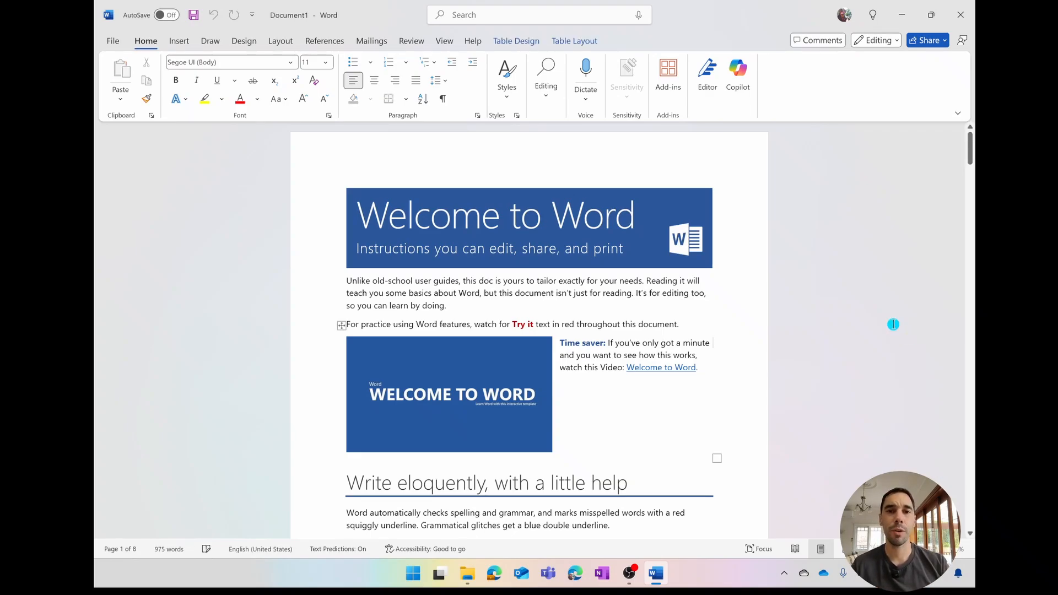
Step: Scroll down to the 'Share and collaborate' section on page 3
scroll("down", 3)
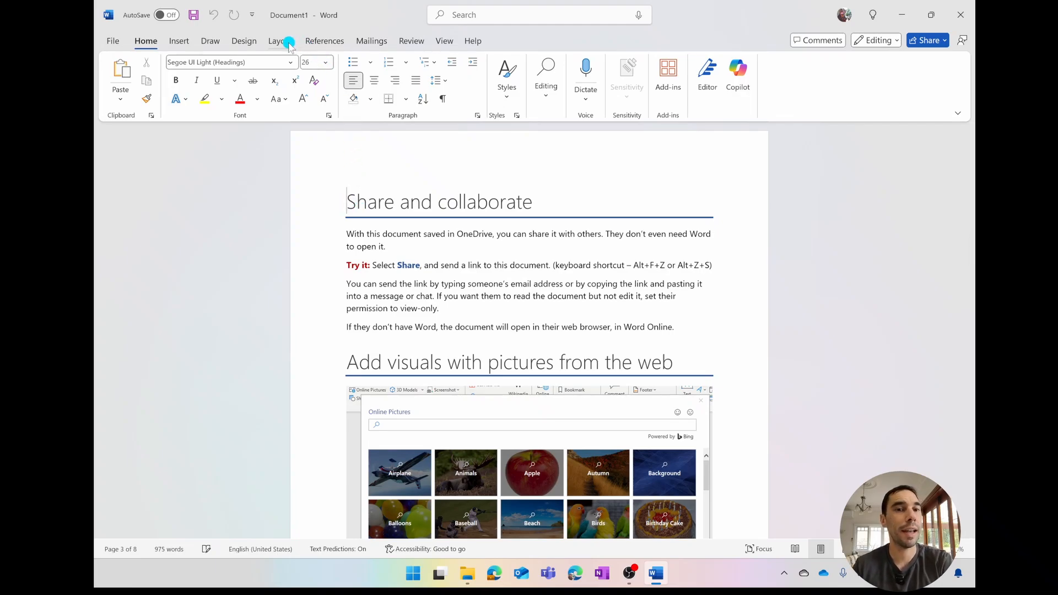
Step: Insert a Next Page section break before 'Share and collaborate' from the Layout Breaks list
left_click(275, 41)
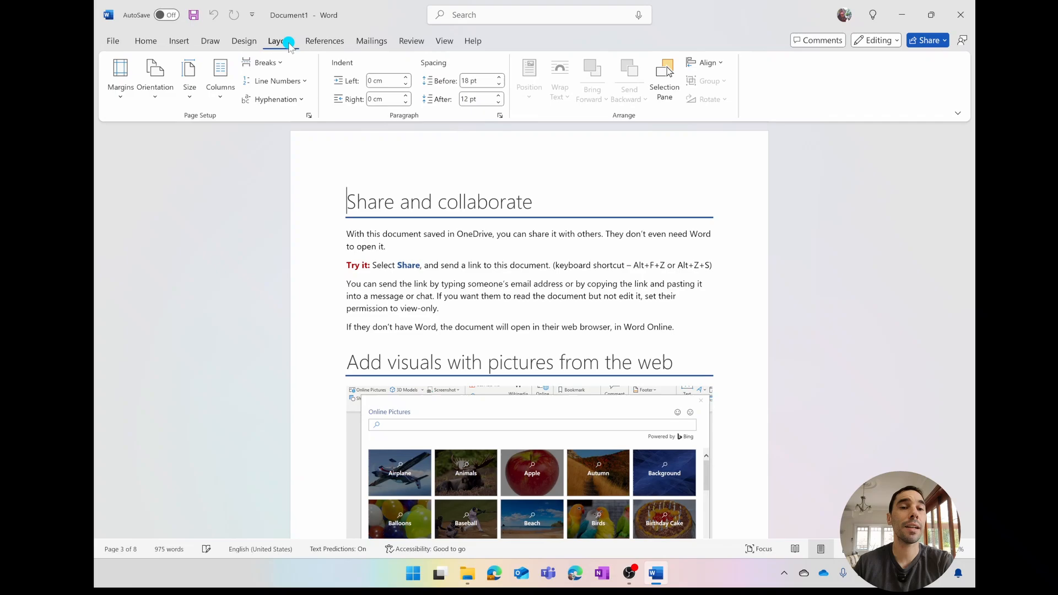
left_click(265, 62)
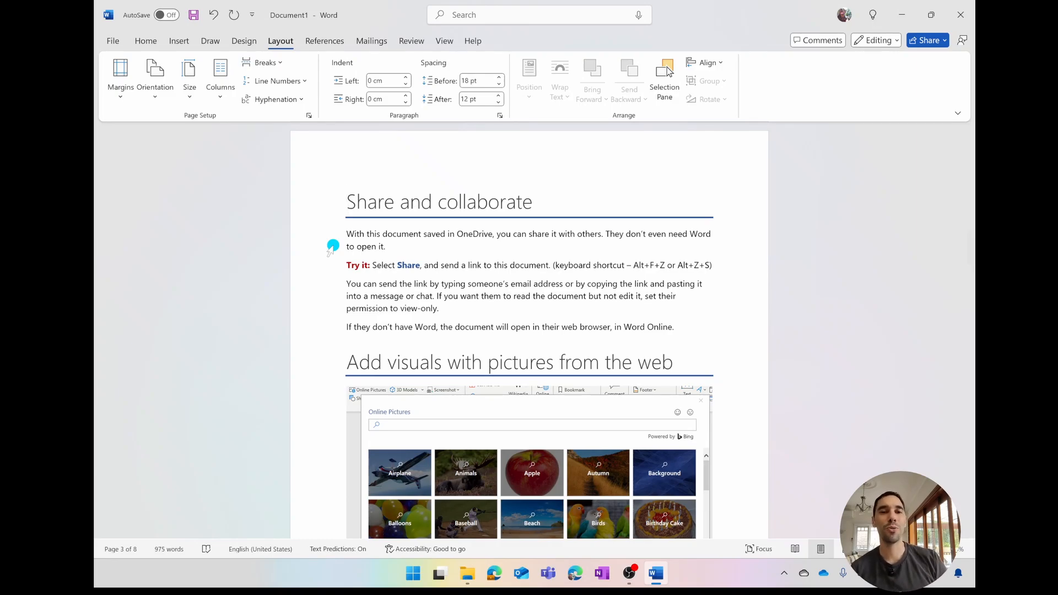
left_click(347, 201)
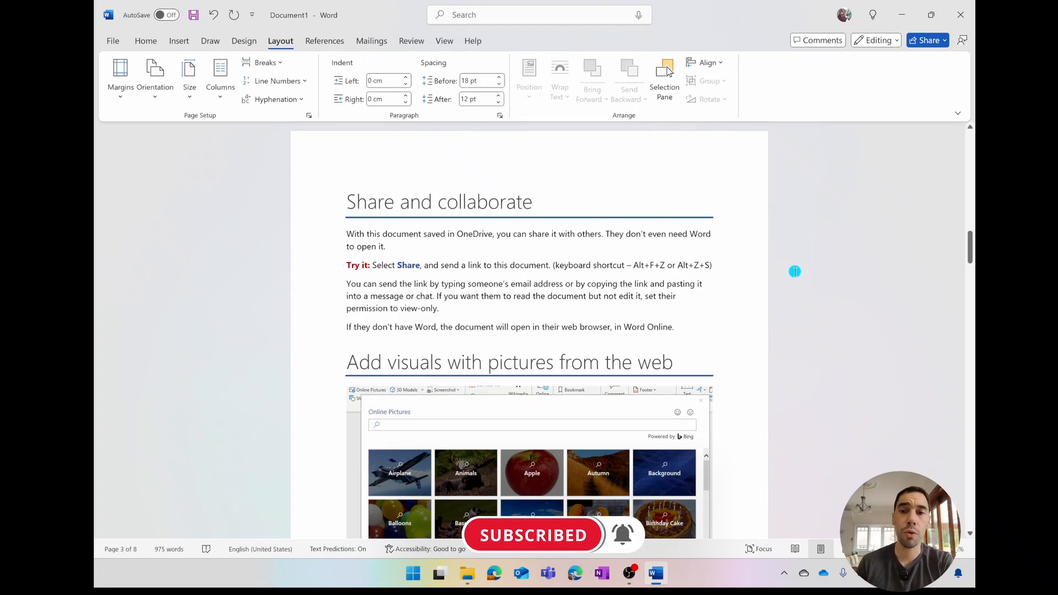
Step: Scroll to the bottom of page 3 to reach the section 2 footer
scroll("down", 3)
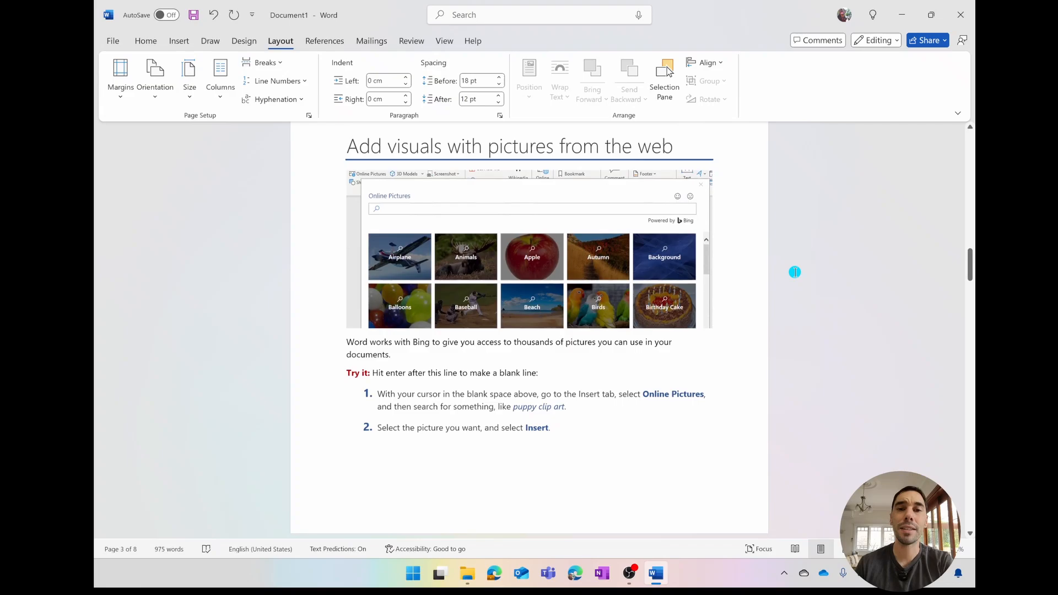
scroll("down", 3)
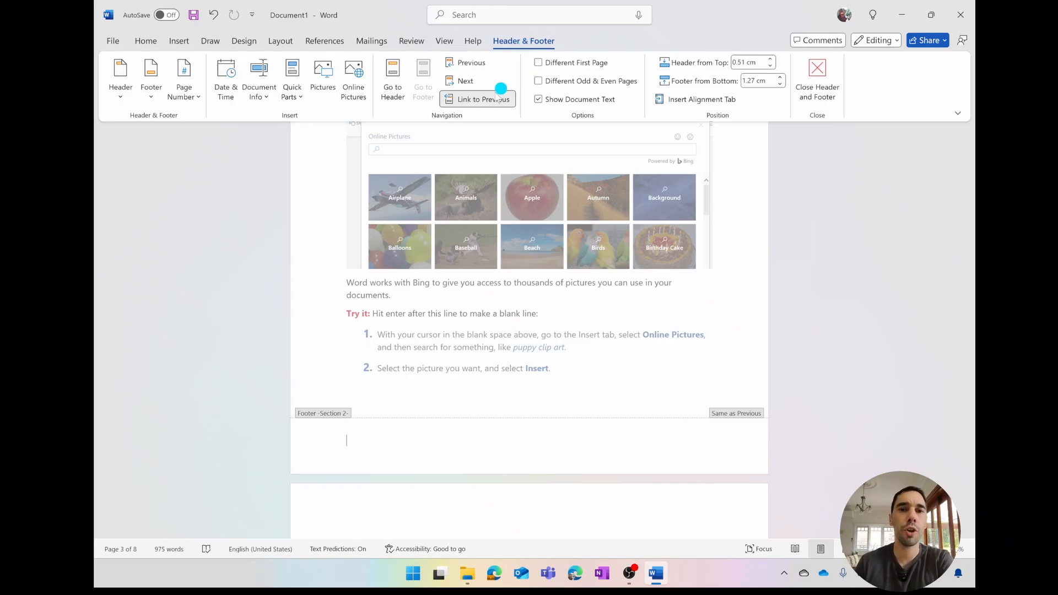
mouse_move(483, 99)
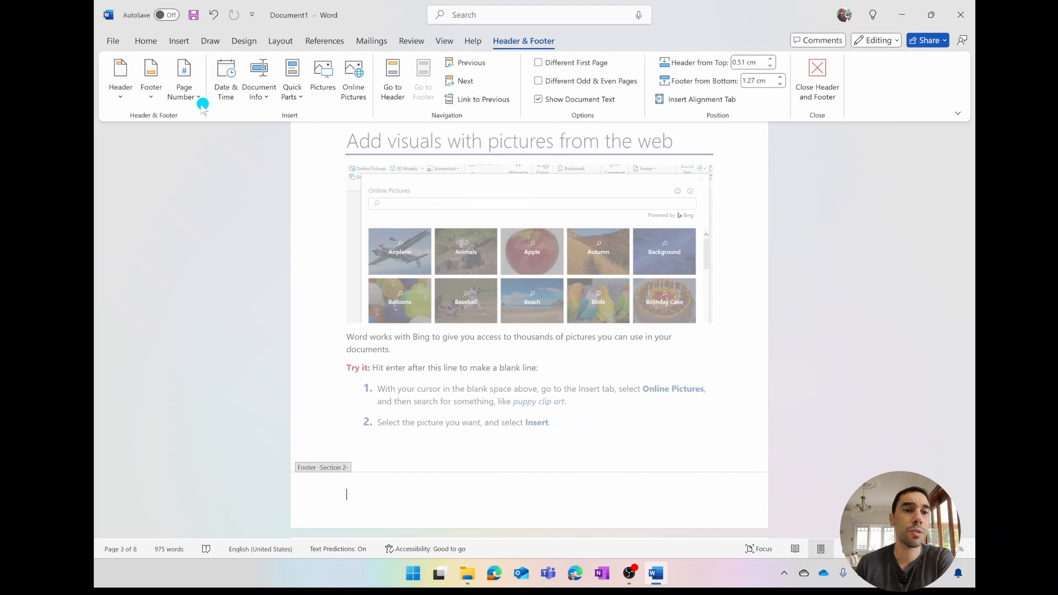
Step: Show the Page Number placement choices for the section 2 footer
left_click(184, 76)
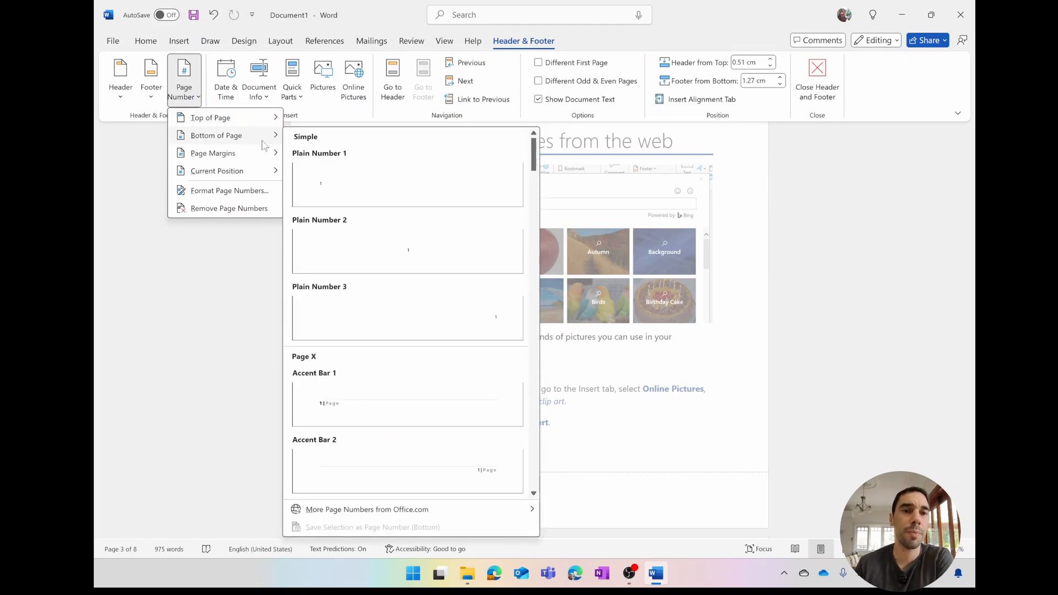
mouse_move(404, 312)
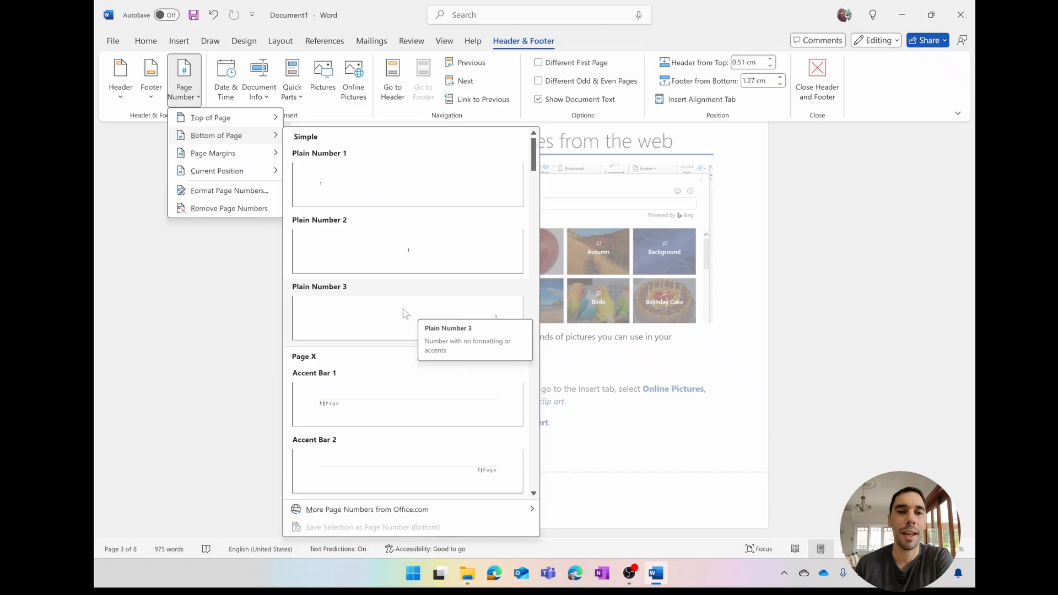
mouse_move(403, 311)
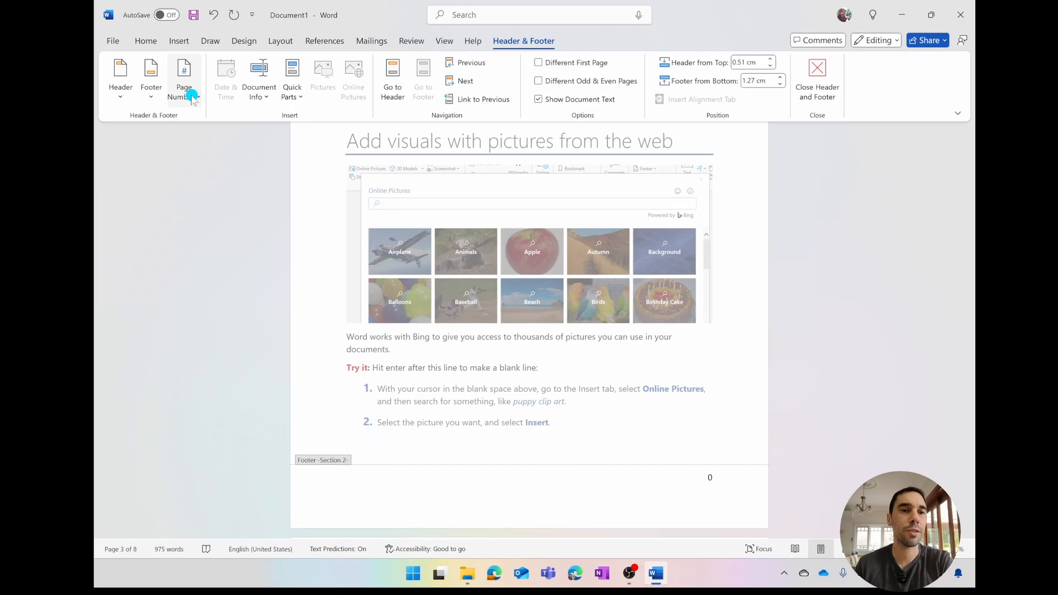
Step: Format the page numbers to start at 1, so page 3's footer shows 1
left_click(183, 77)
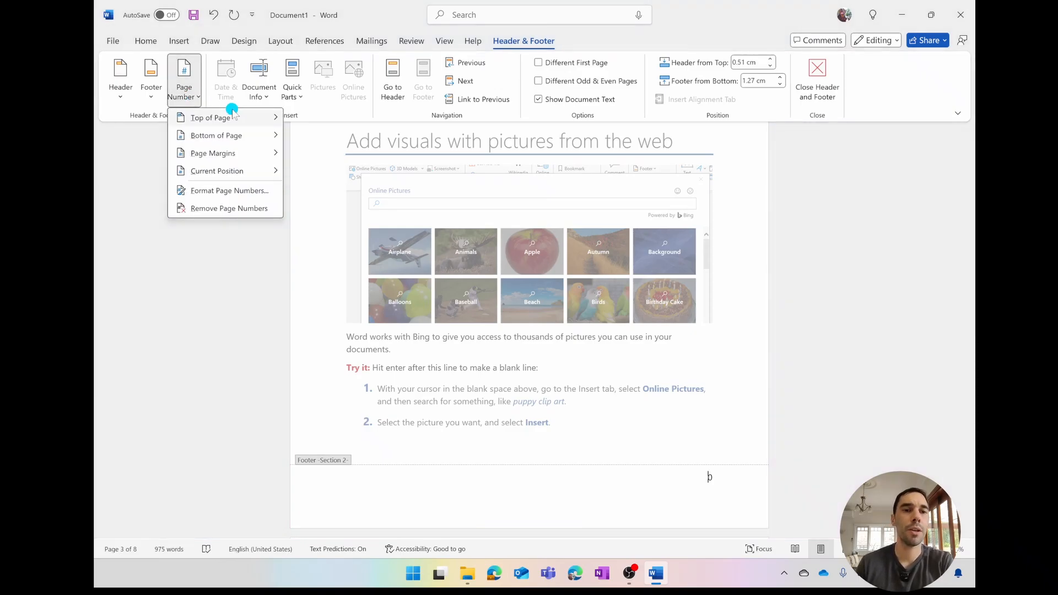
mouse_move(229, 191)
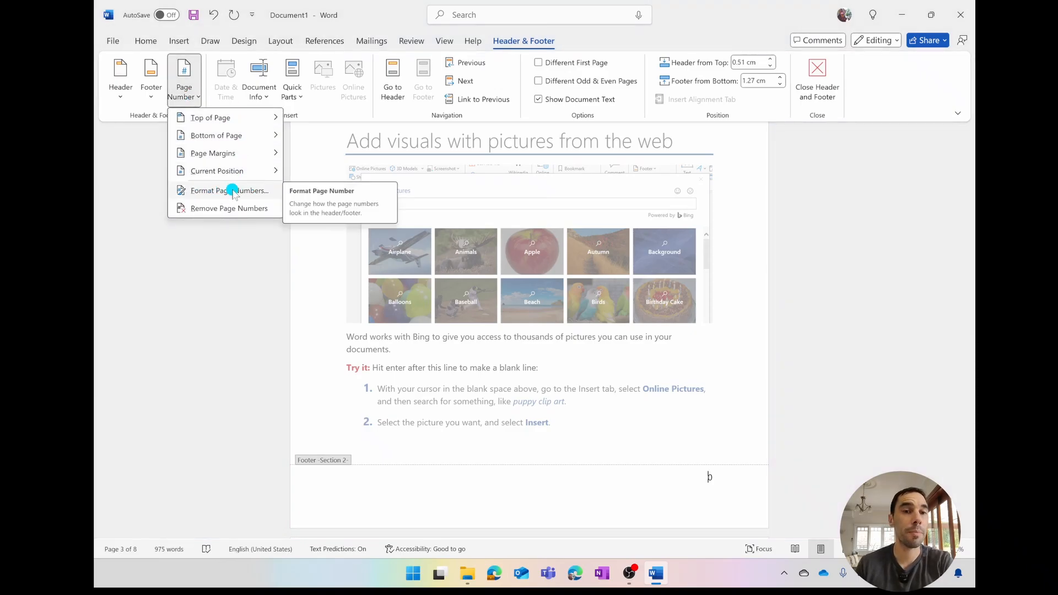
left_click(230, 191)
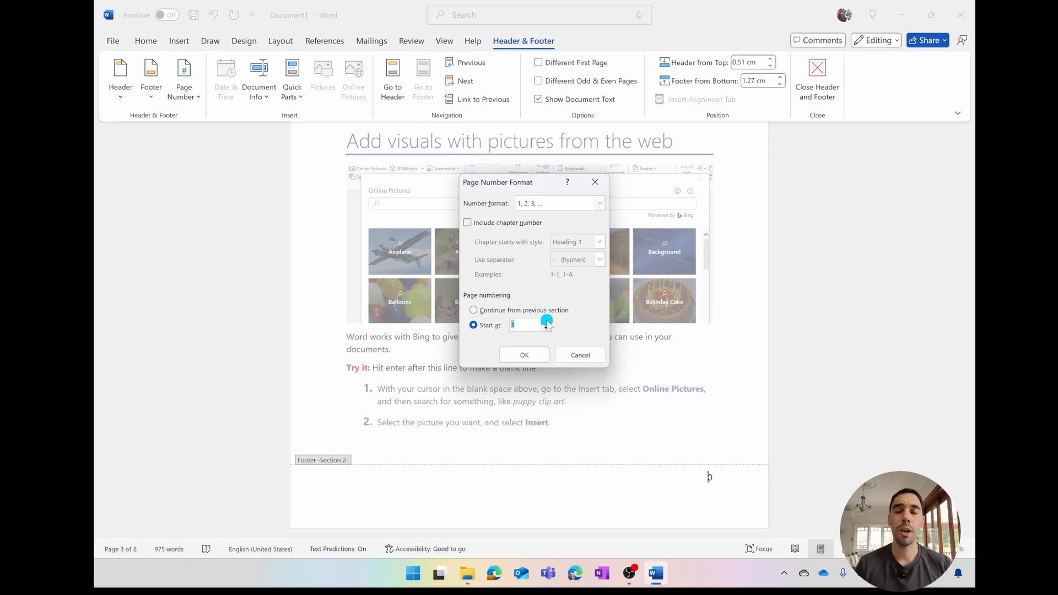
left_click(524, 355)
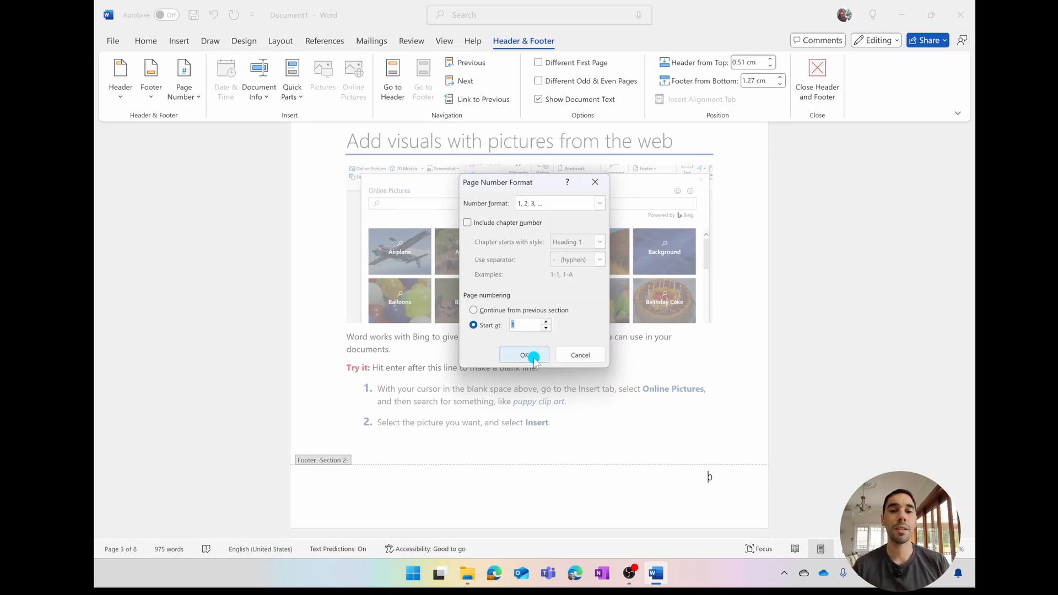
left_click(523, 355)
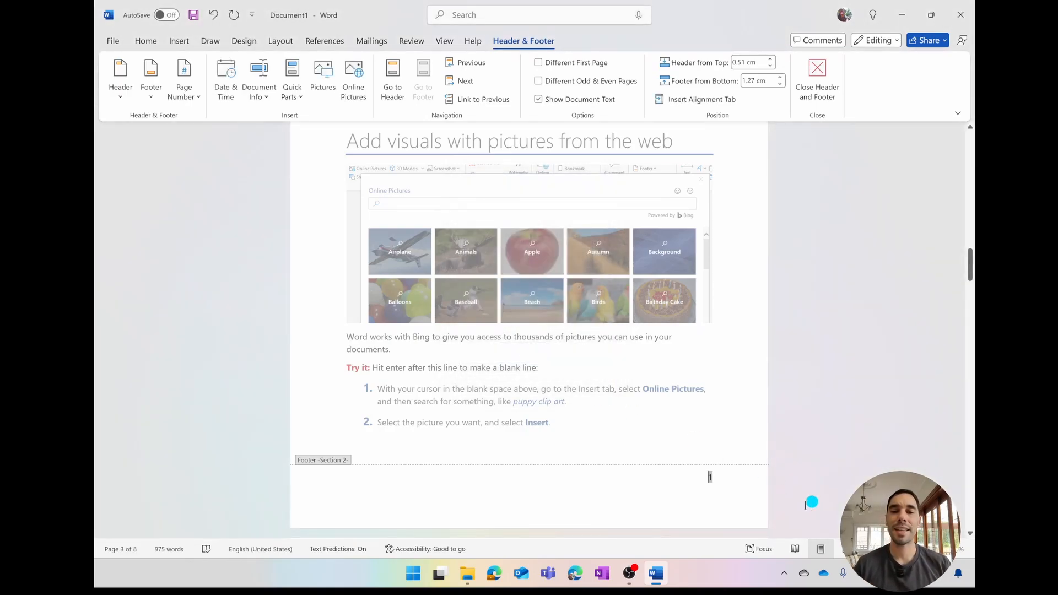
scroll("down", 3)
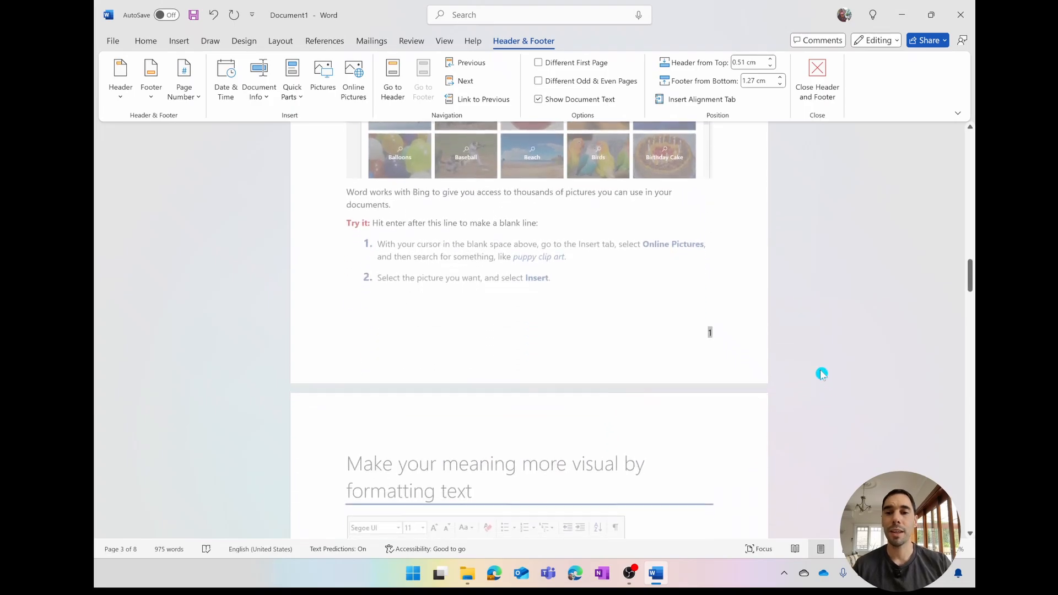
scroll("down", 3)
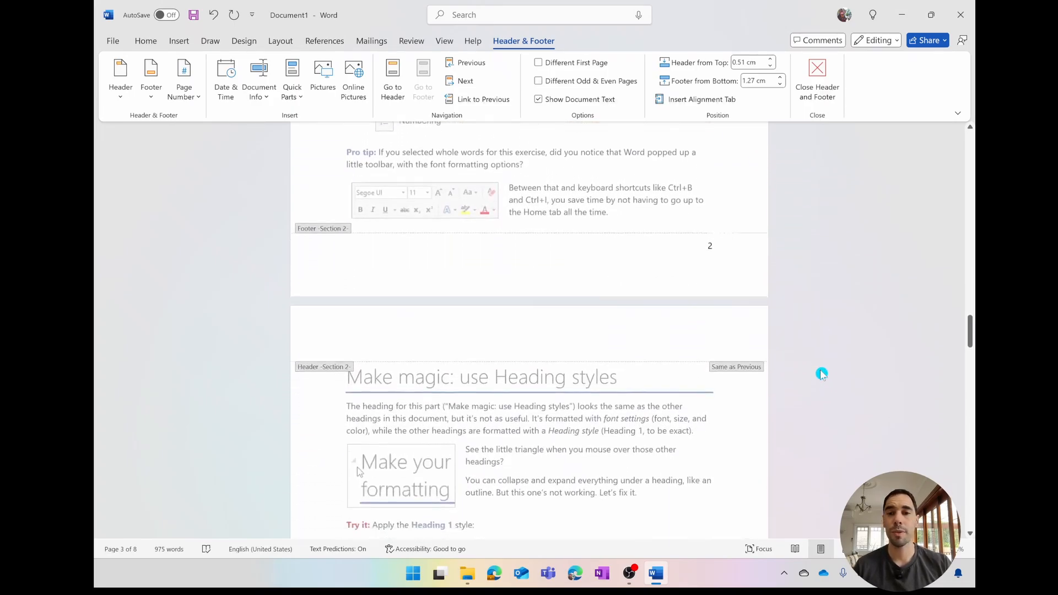
scroll("down", 3)
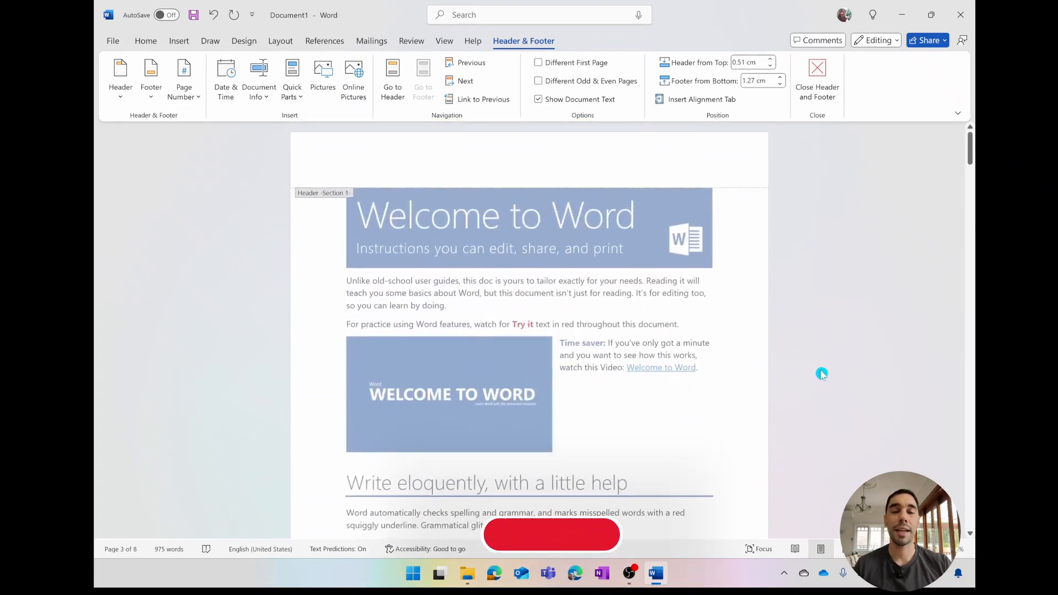
scroll("down", 3)
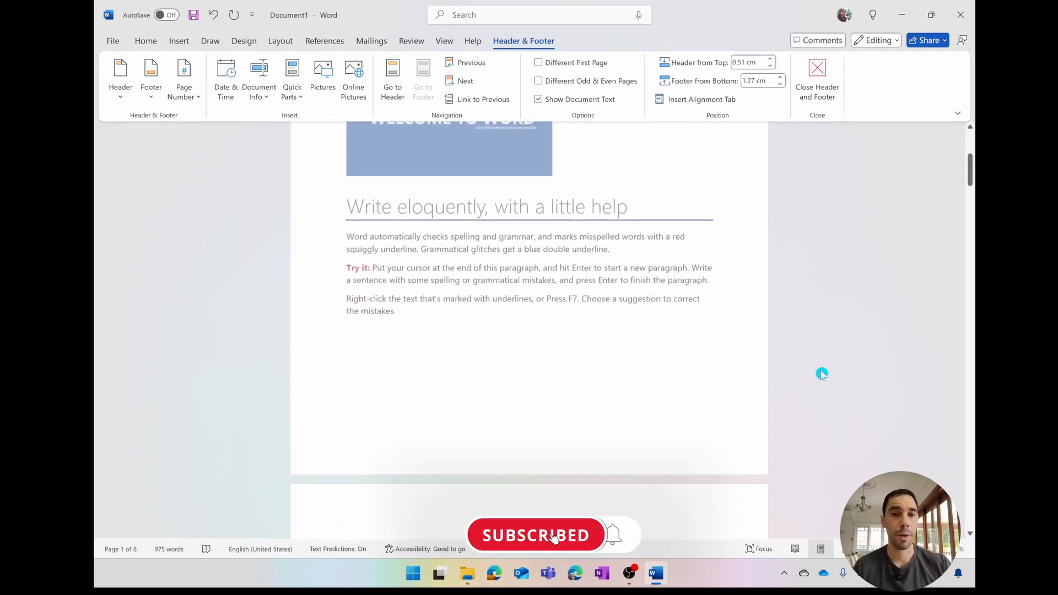
scroll("down", 3)
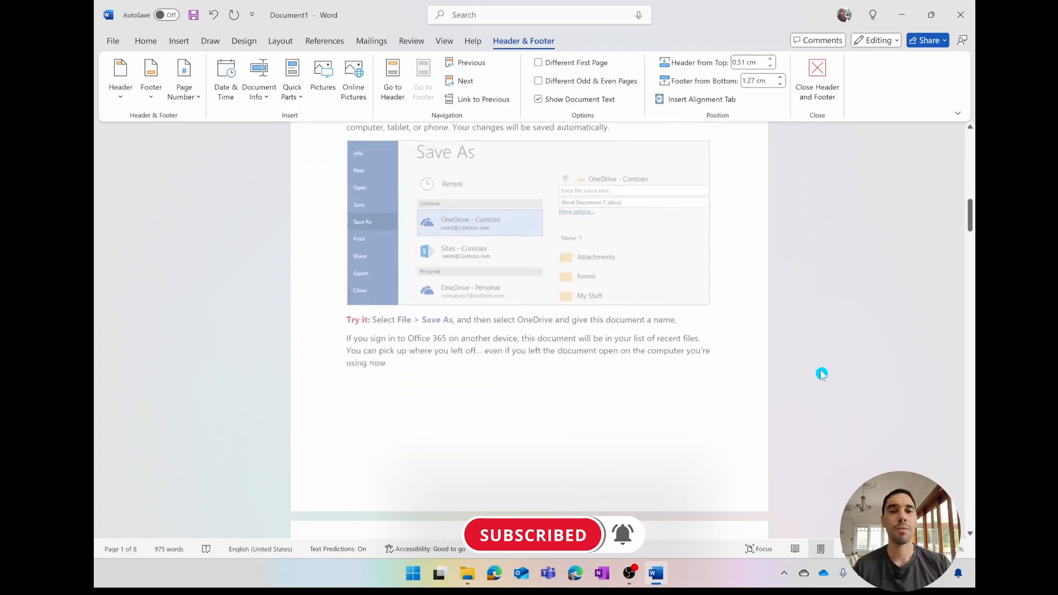
scroll("down", 3)
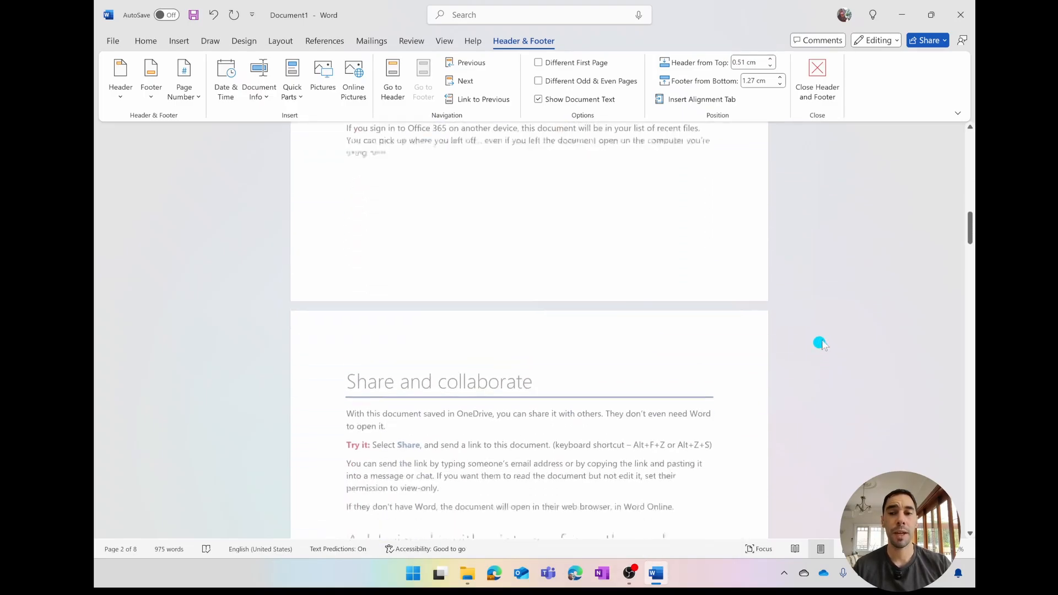
scroll("down", 3)
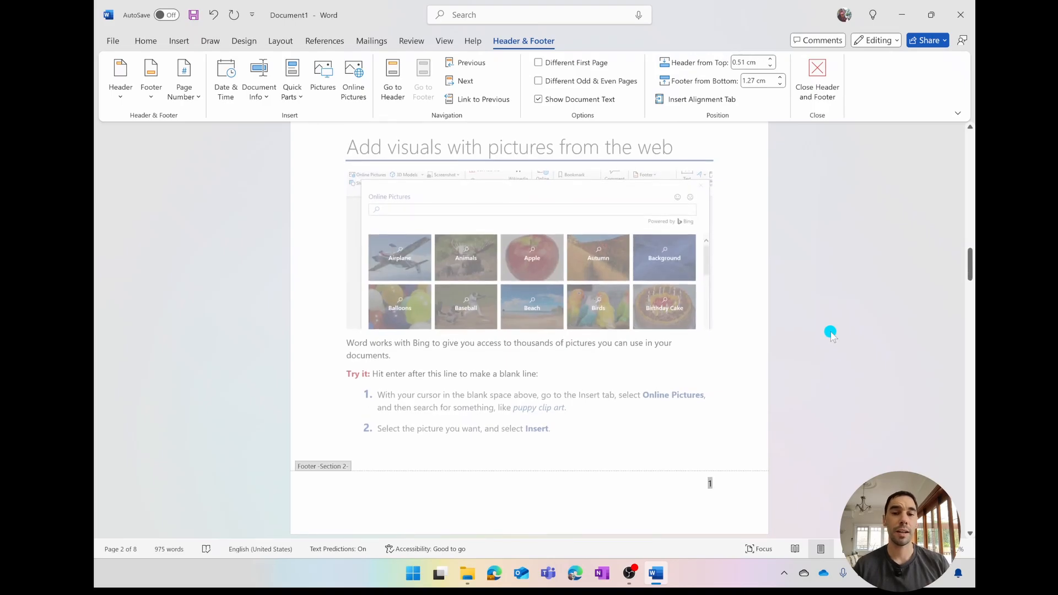